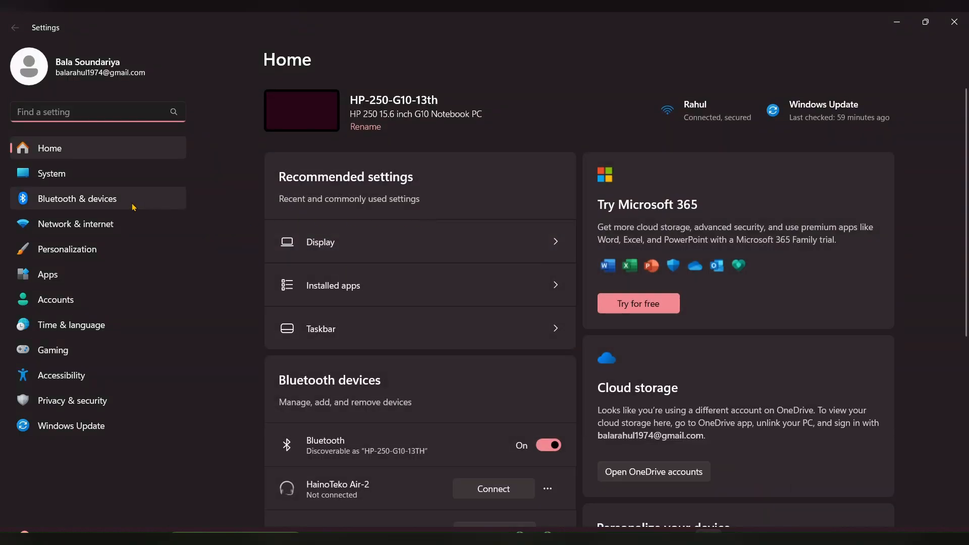
Go to Accounts > Sign-in options and expand the Password sign-in method
click(56, 299)
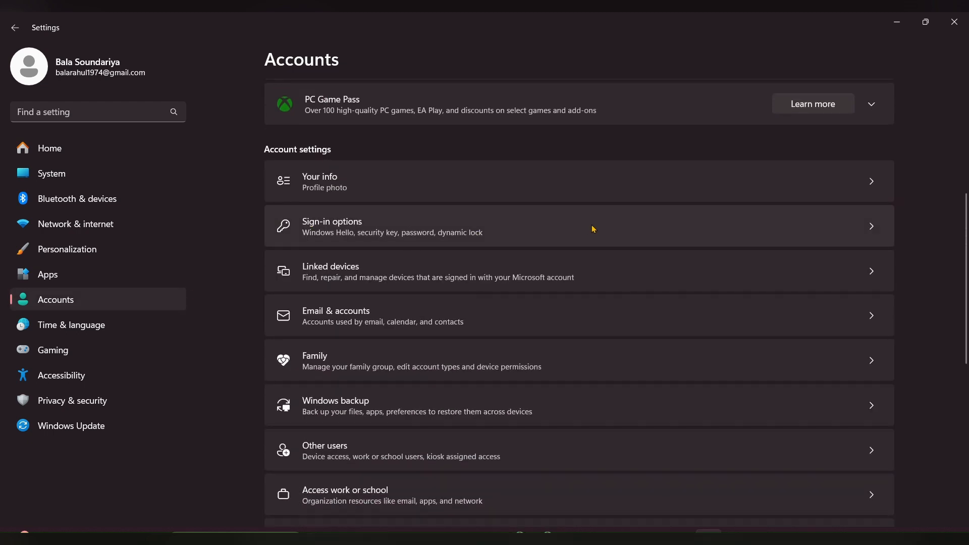
click(332, 226)
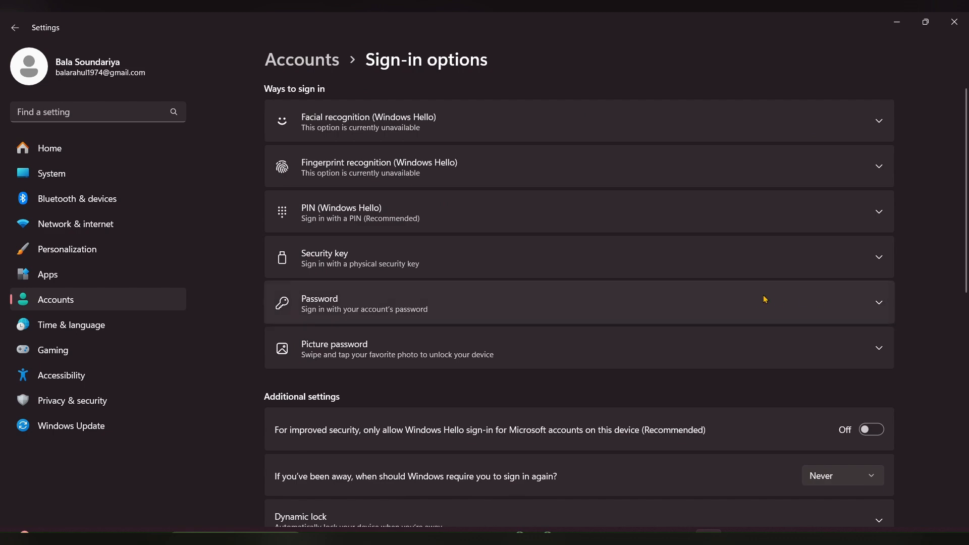
click(579, 303)
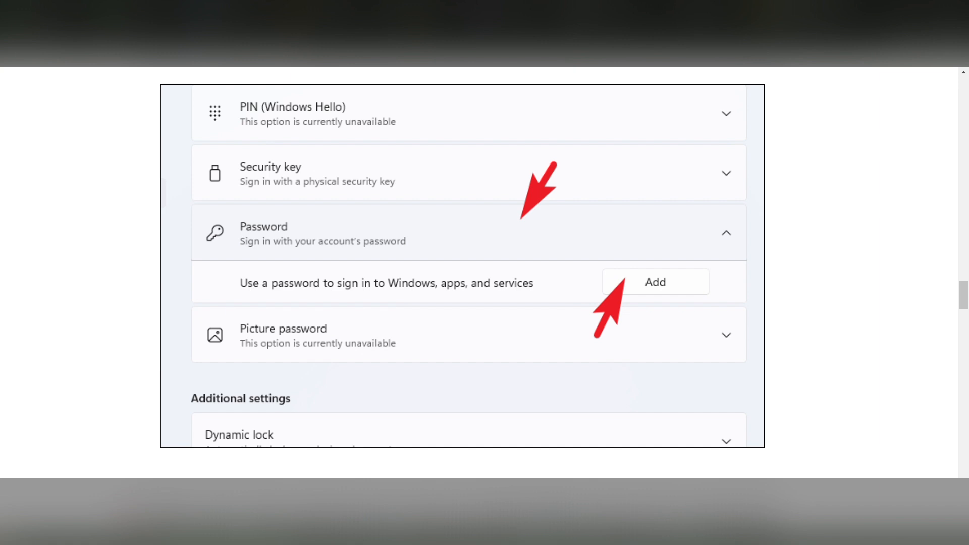
Start adding a password for the local account from the Password row
click(654, 281)
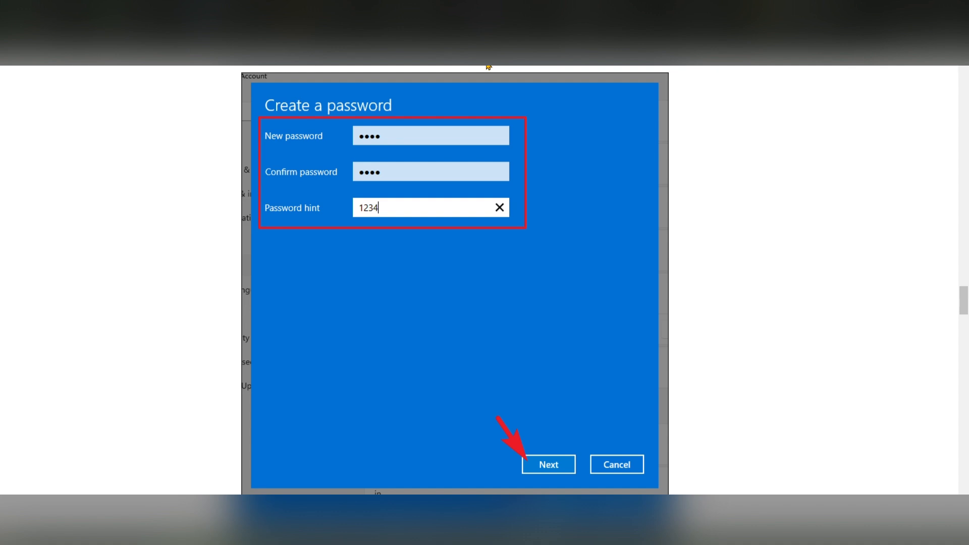
Confirm the new password with hint 1234 and finish the password setup wizard
click(547, 464)
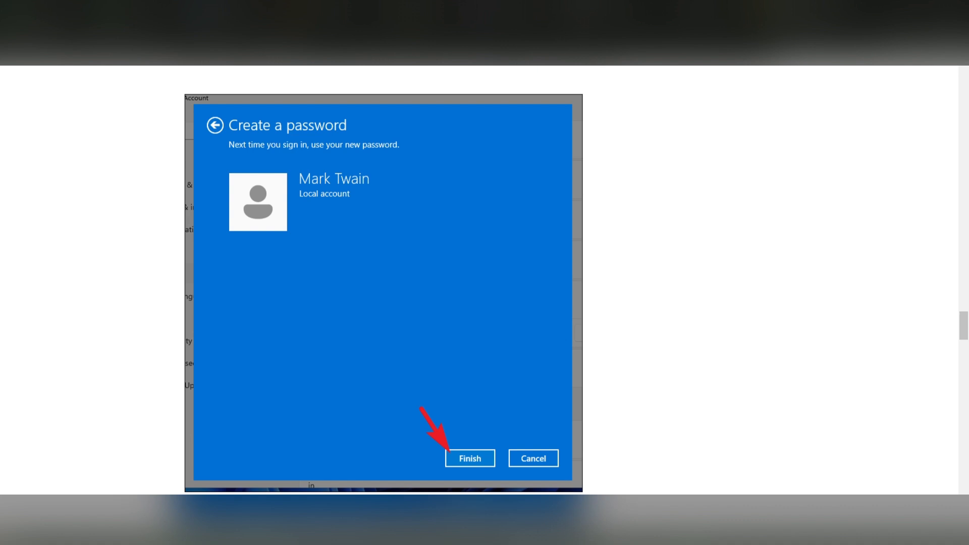
click(469, 458)
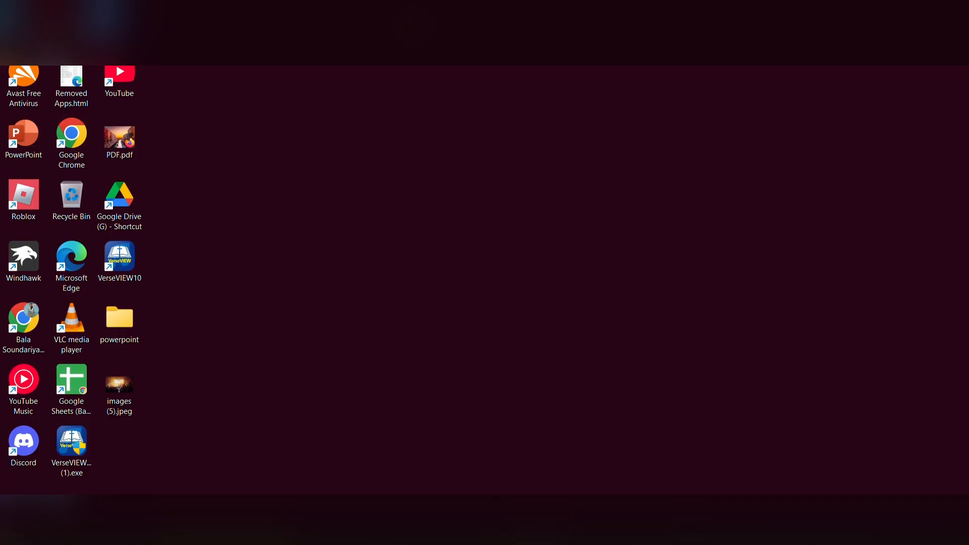